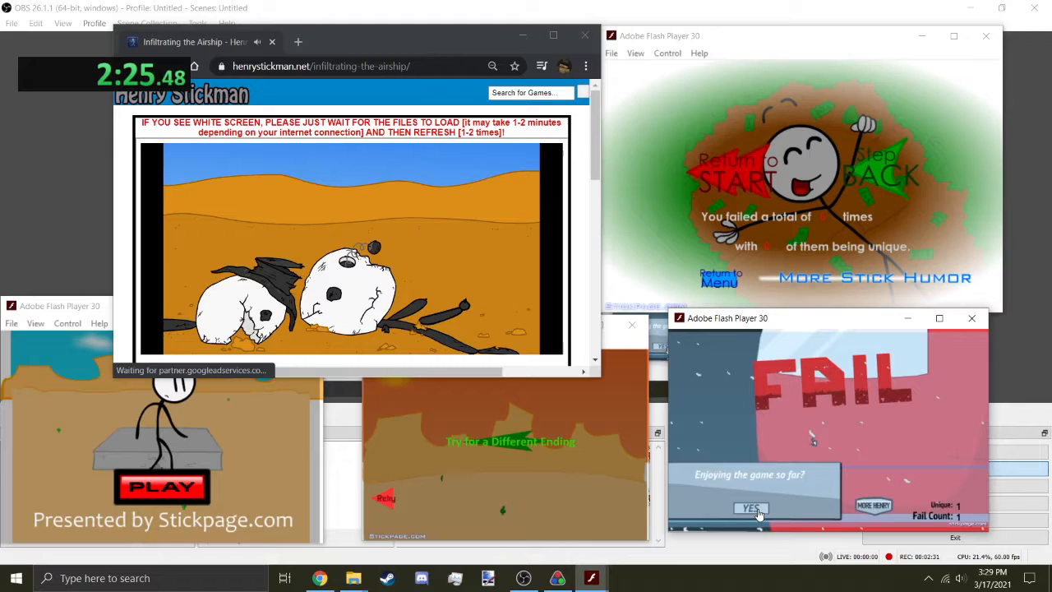
Step: Advance the cutscene to the Rapidly Promoted Executive ending and stop the timer at 2:32.89
left_click(749, 508)
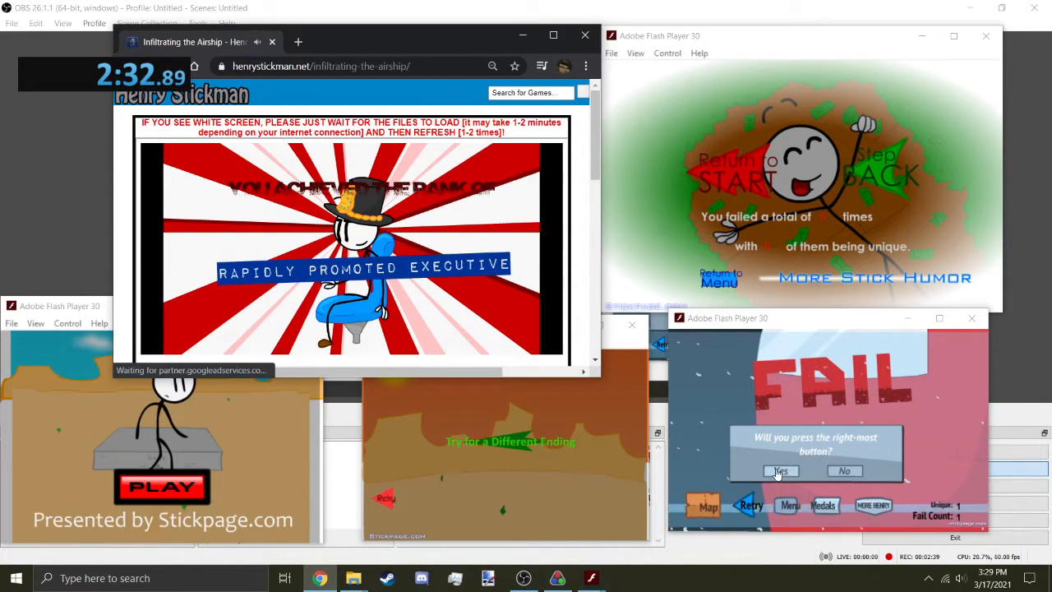
left_click(779, 470)
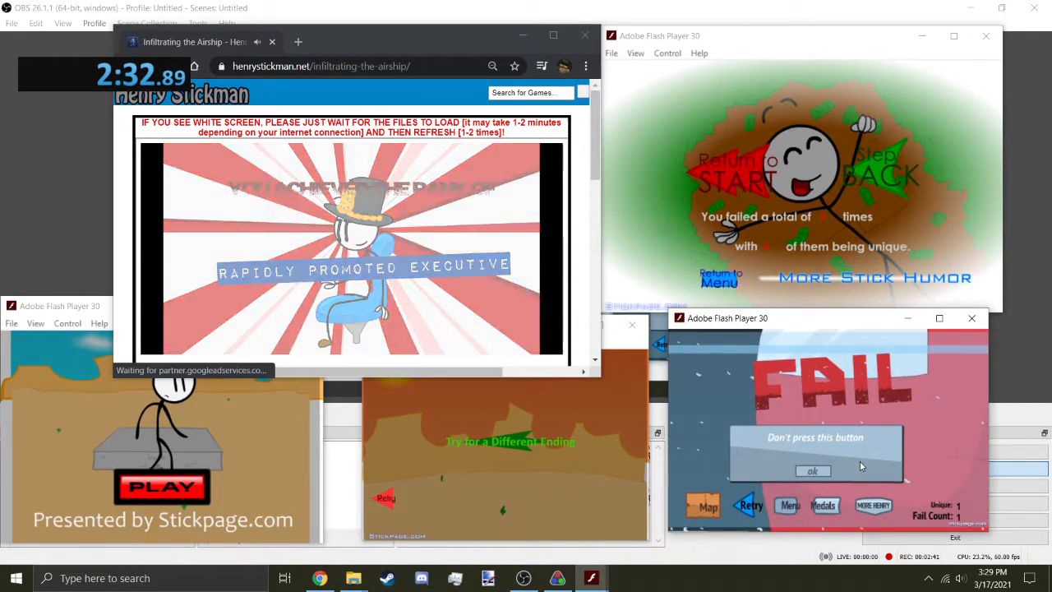